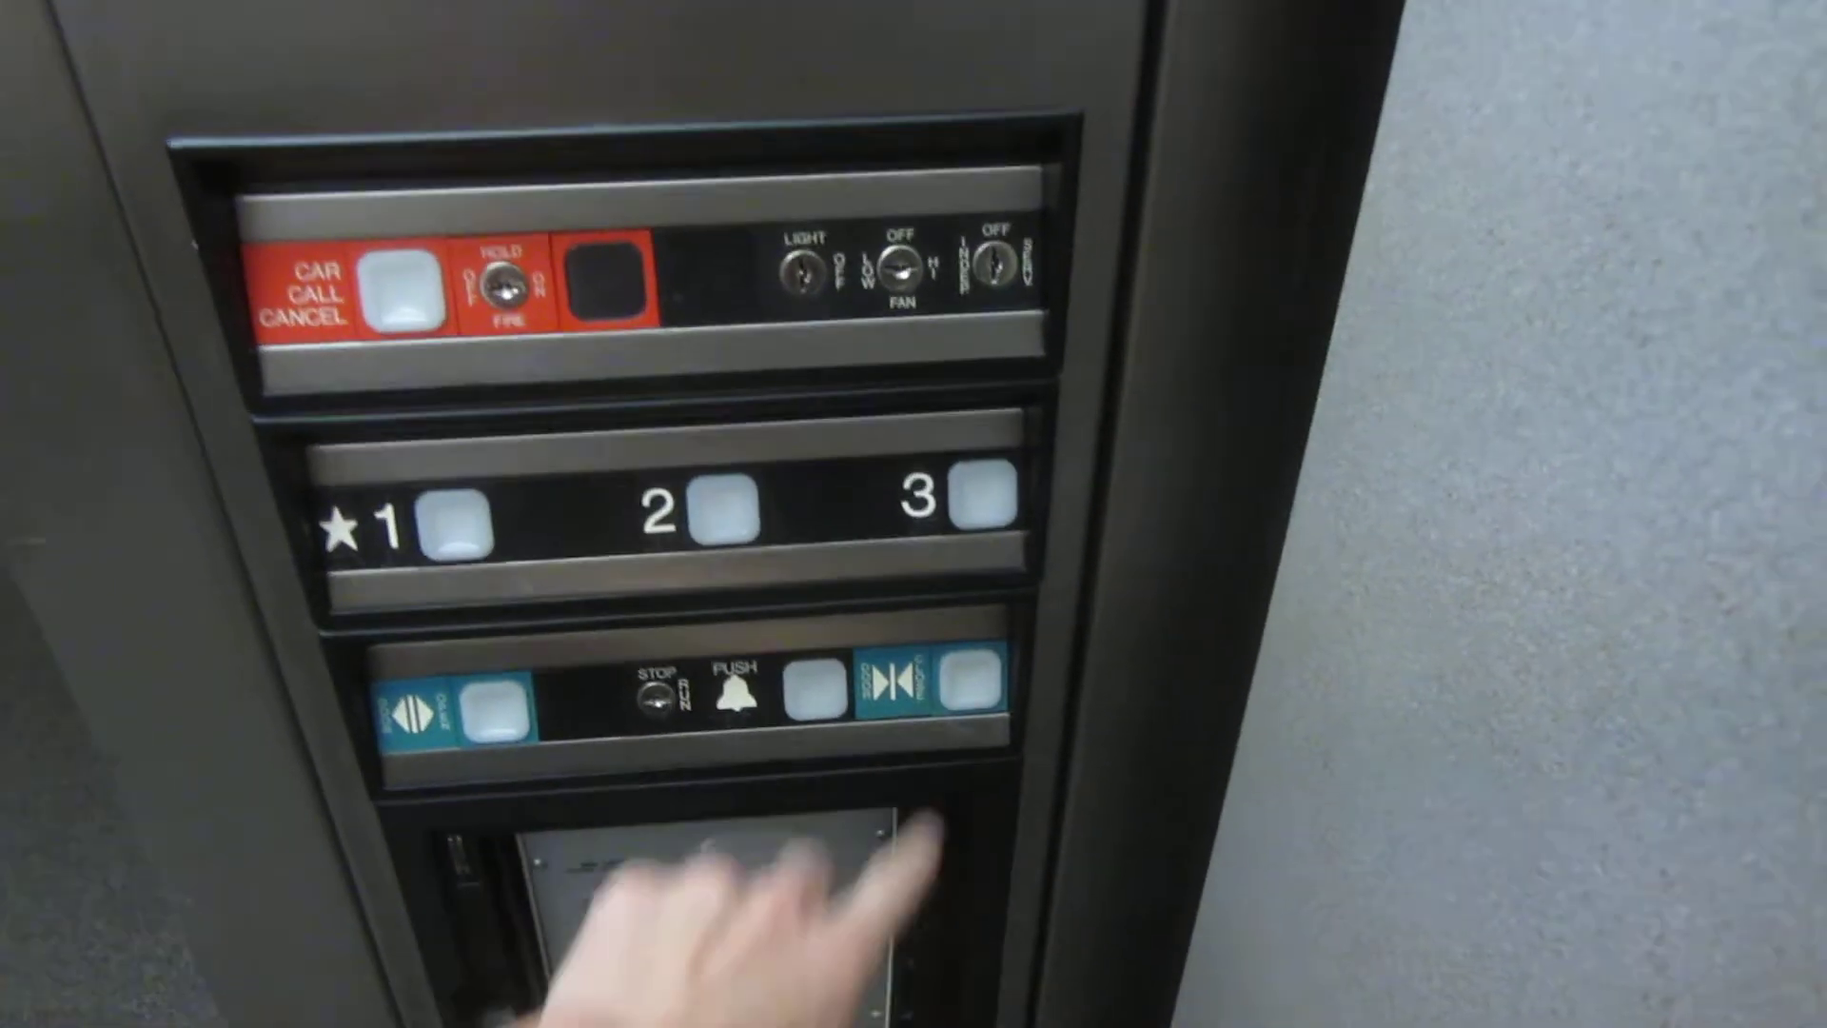
left_click(982, 493)
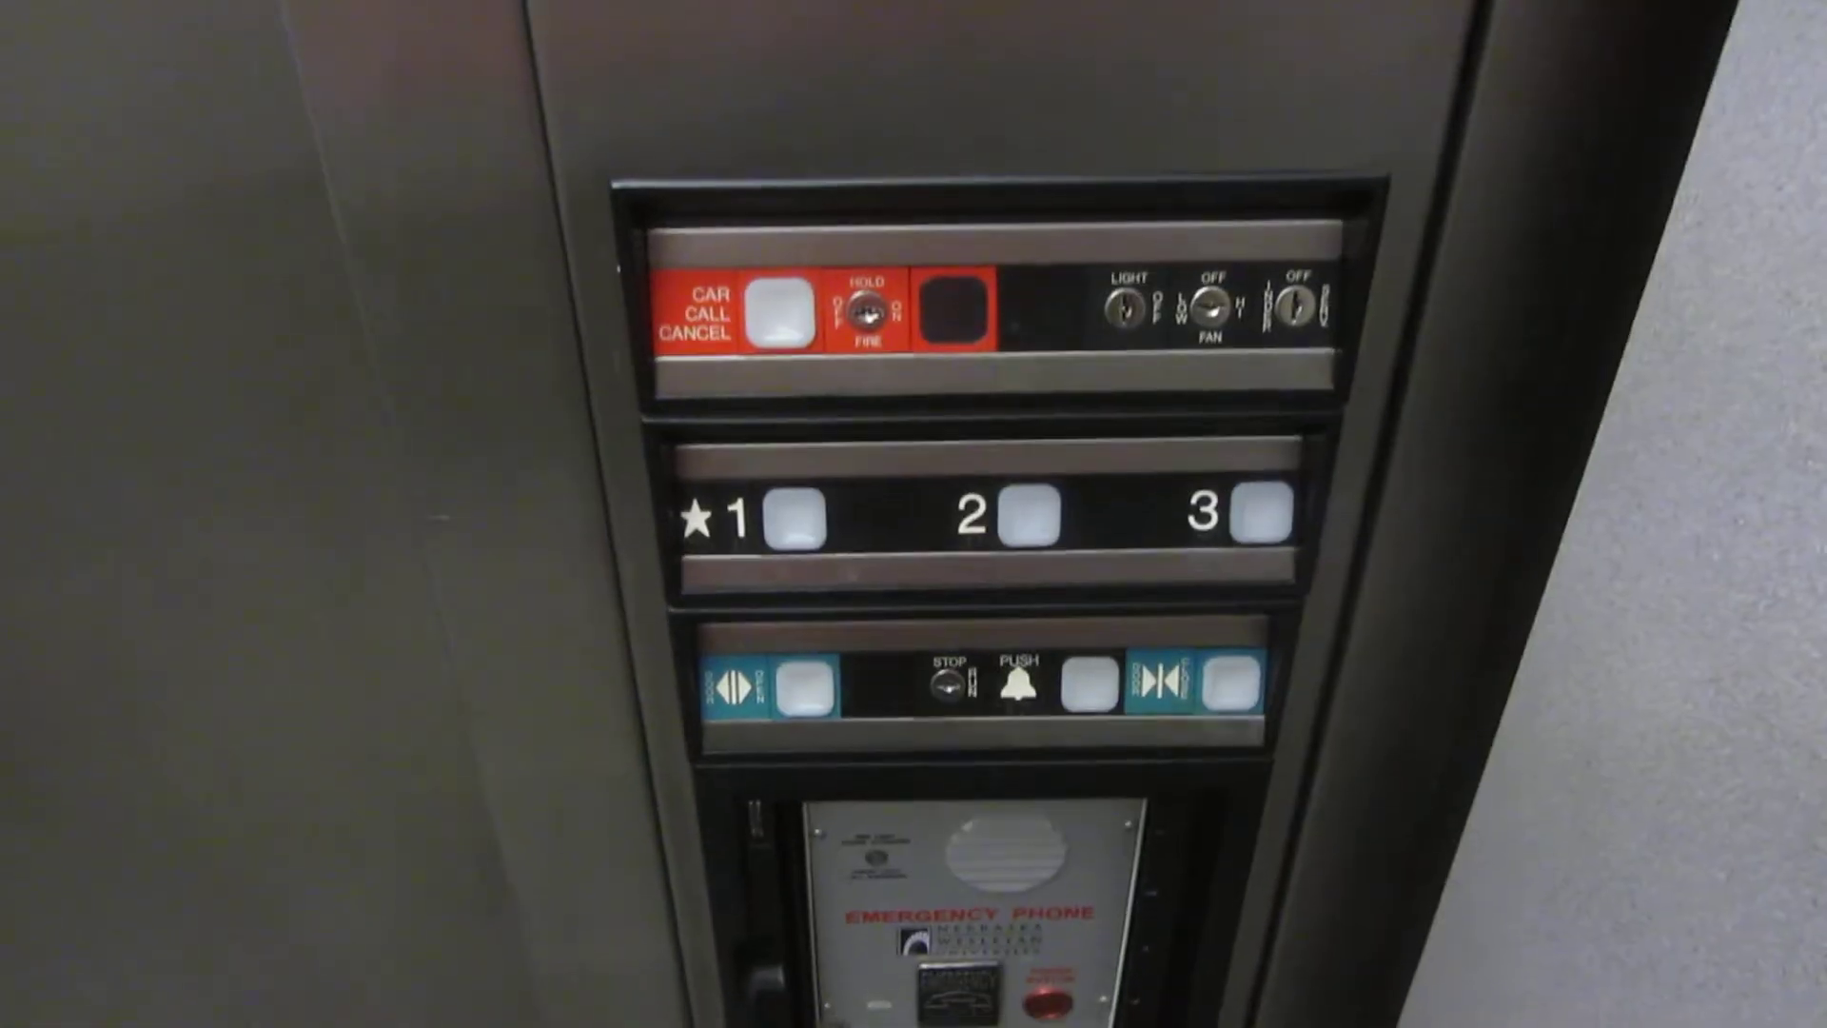
left_click(682, 515)
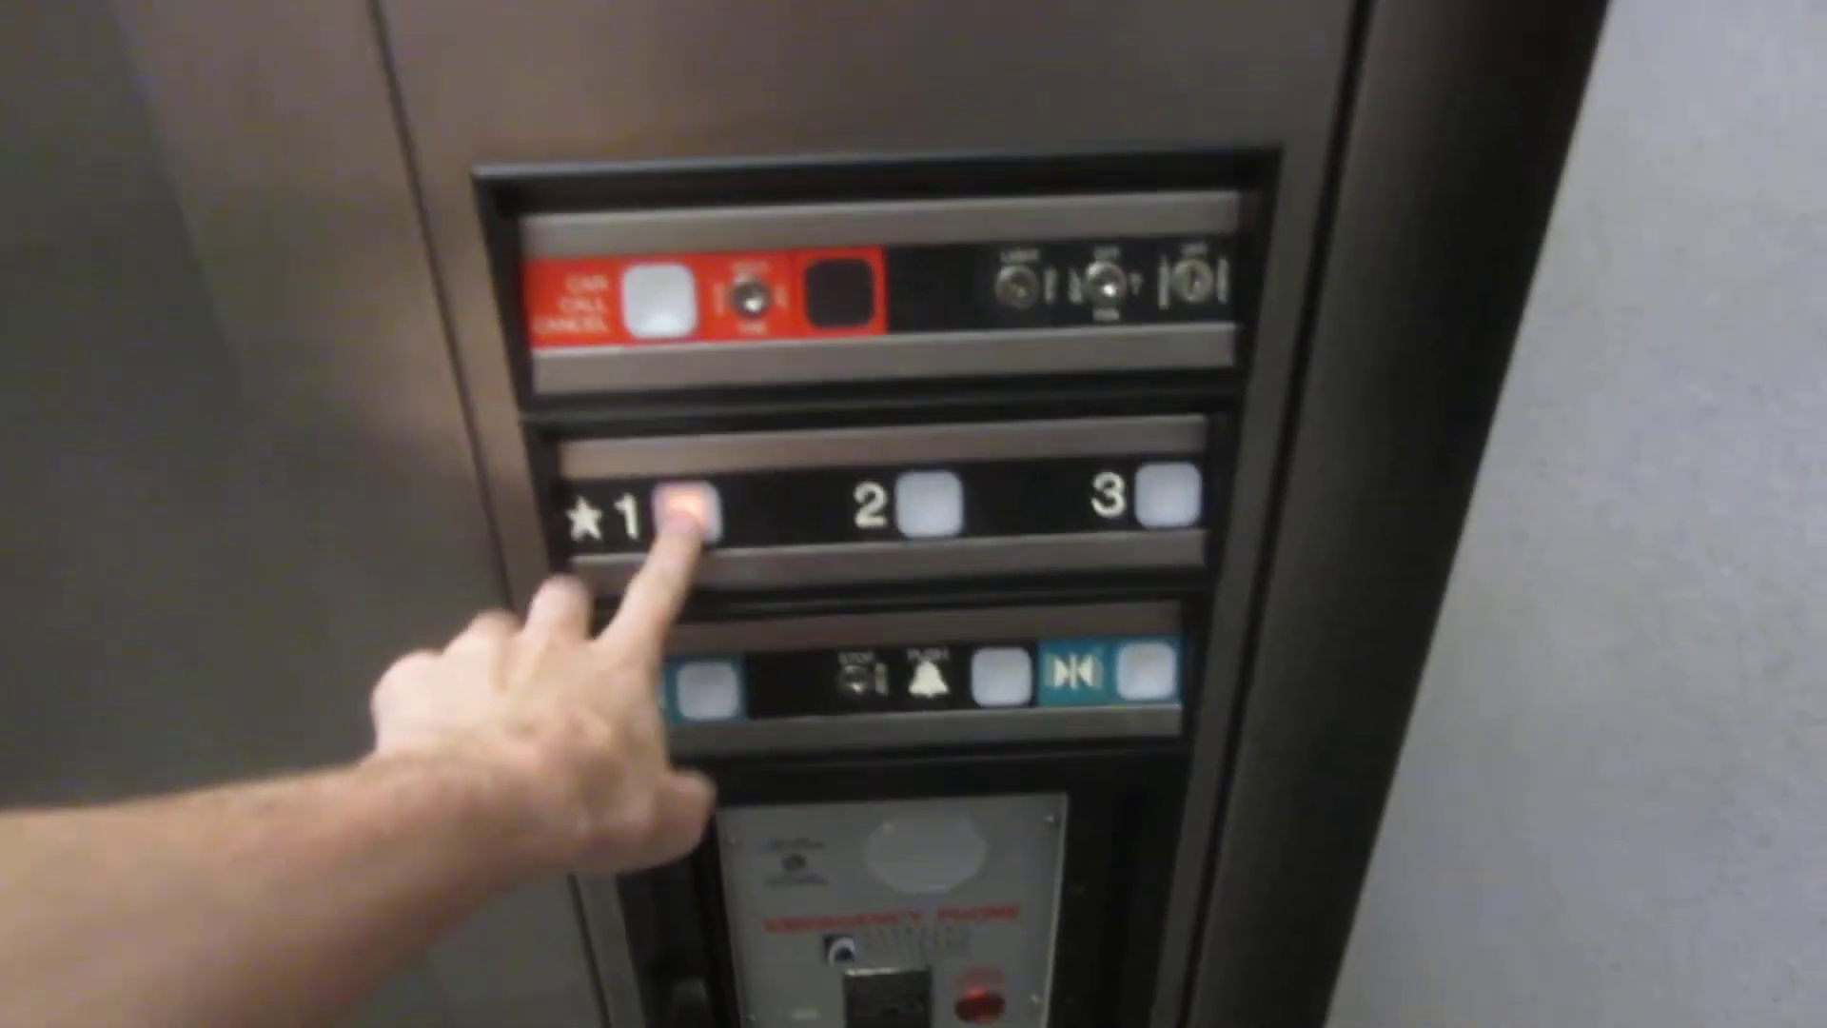